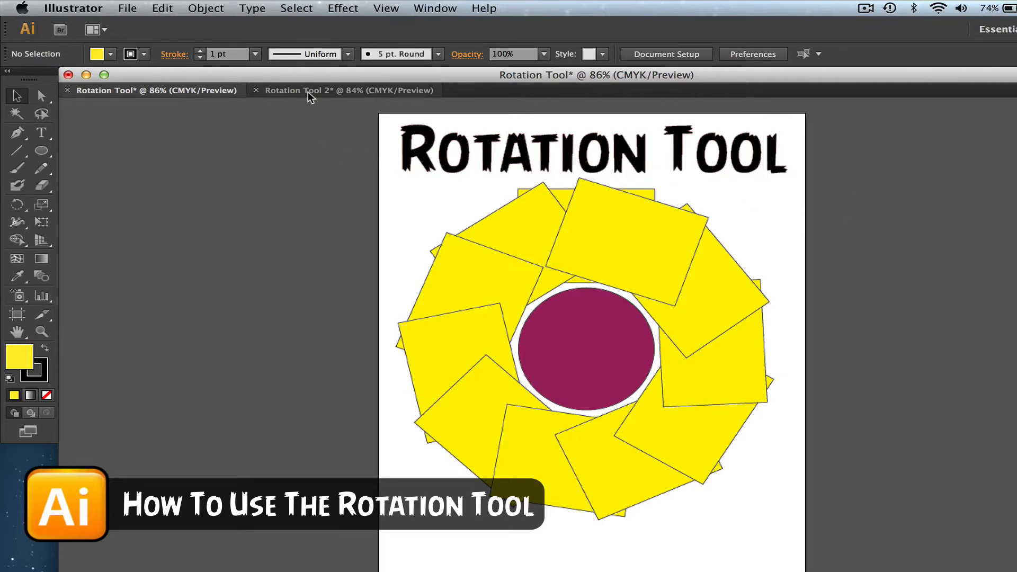
Switch to the 'Rotation Tool 2' document with the yellow rectangle and maroon circle.
click(349, 90)
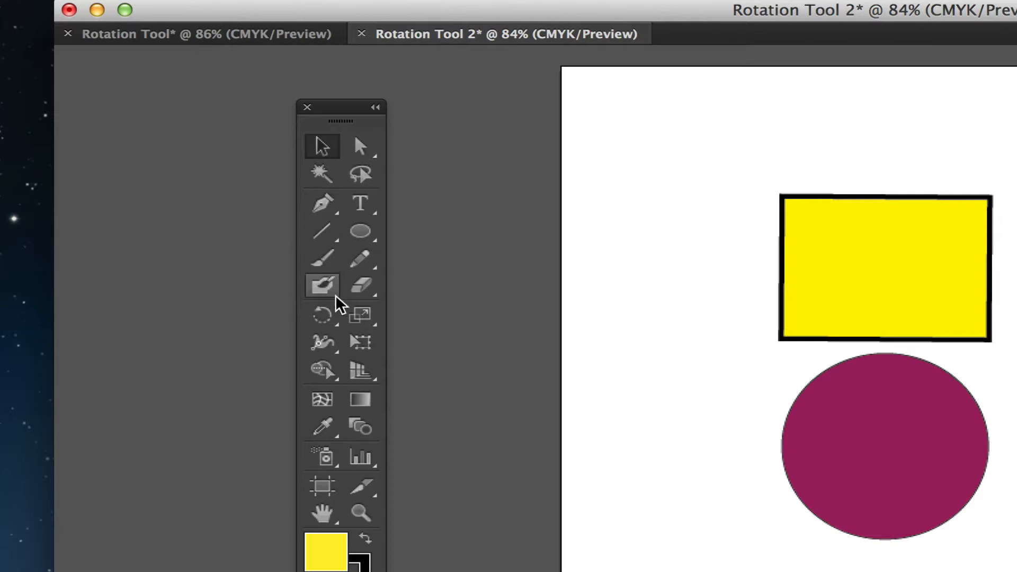
mouse_move(322, 316)
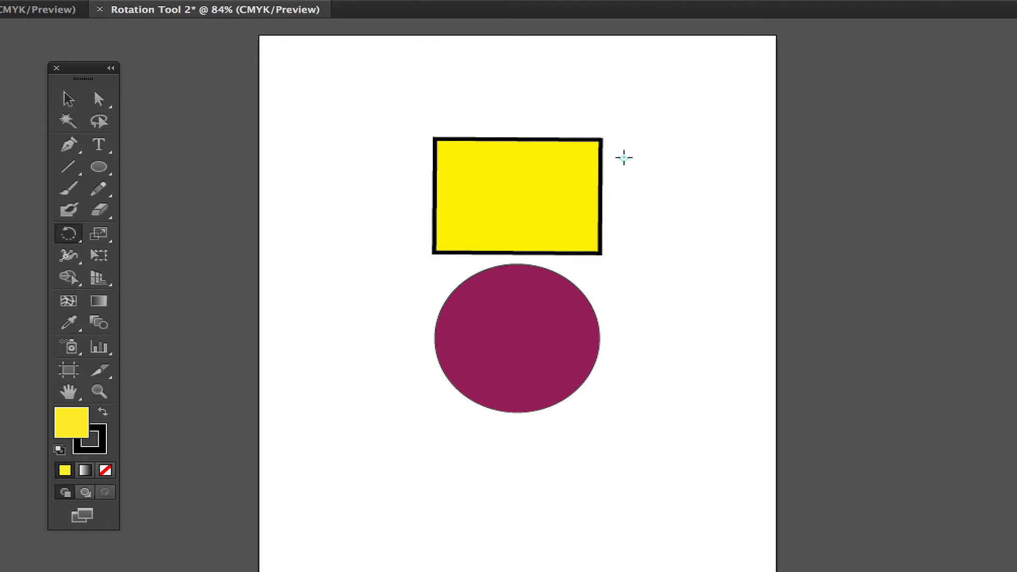
drag(623, 158, 596, 171)
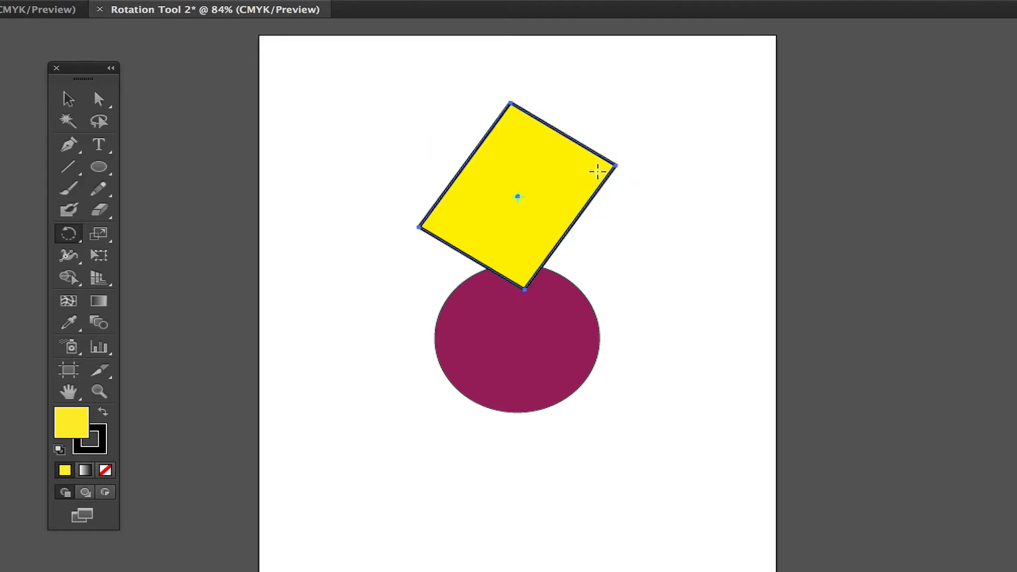
drag(593, 172, 538, 224)
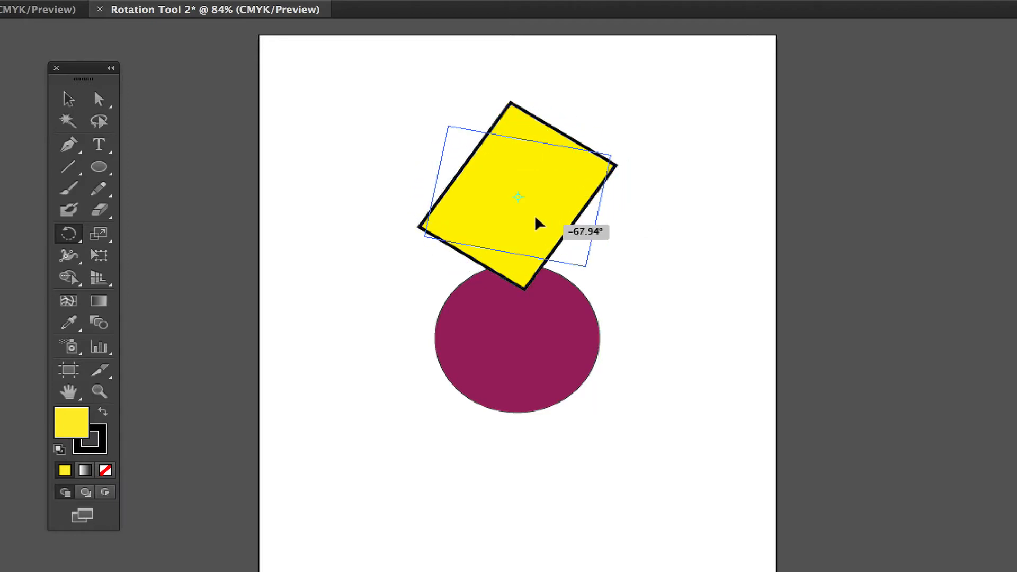
drag(538, 223, 600, 165)
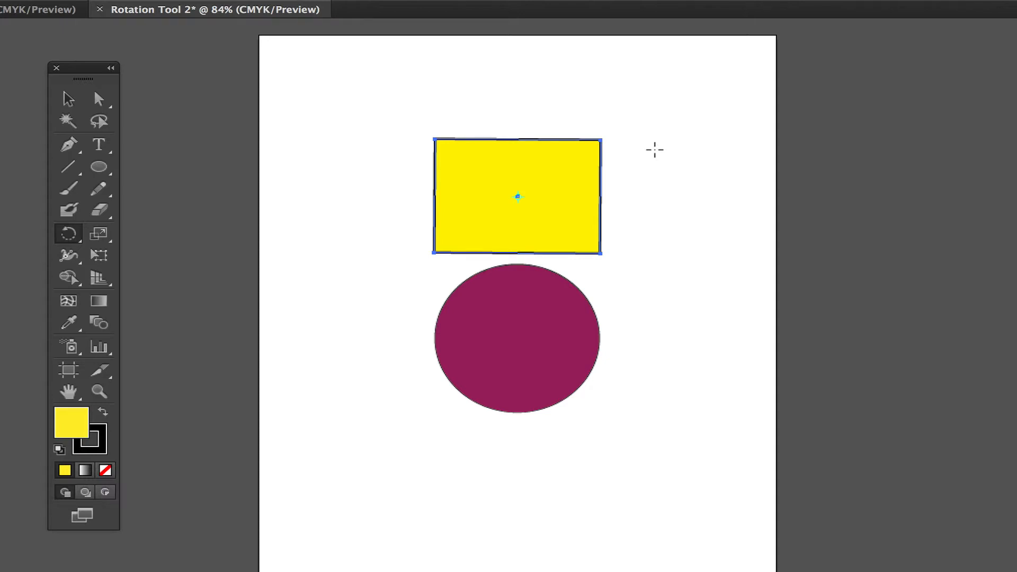
mouse_move(531, 206)
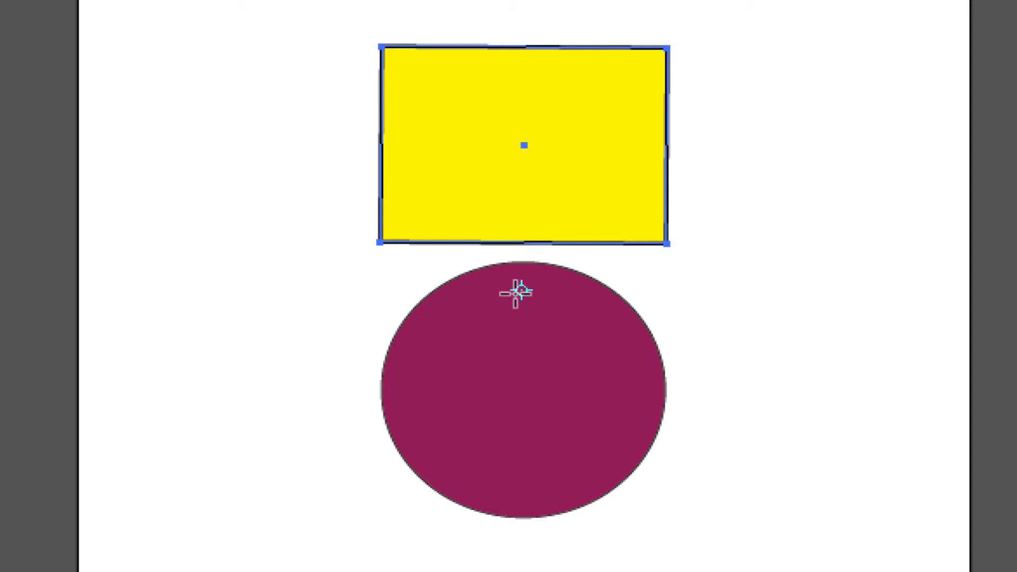
mouse_move(524, 387)
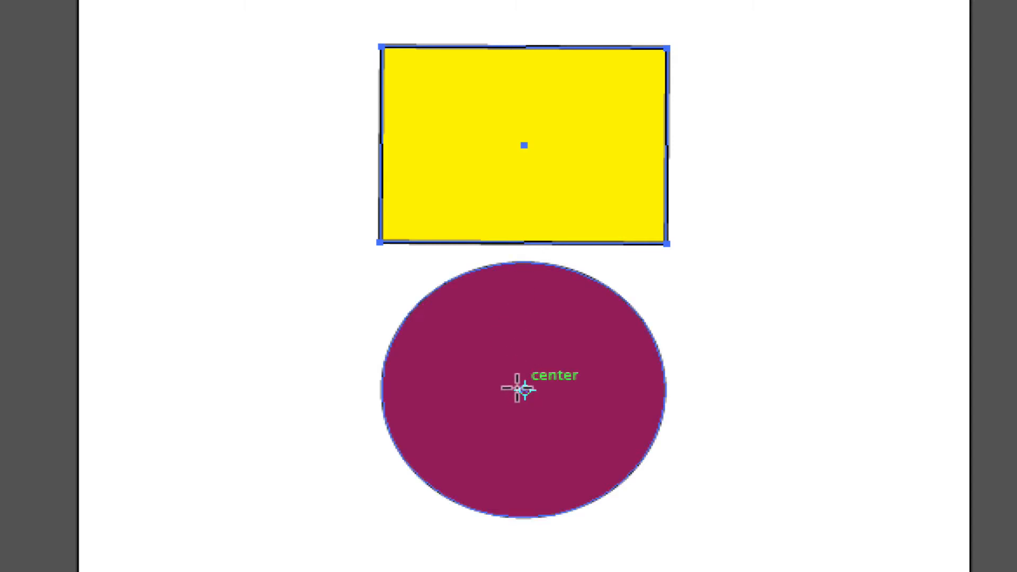
mouse_move(671, 81)
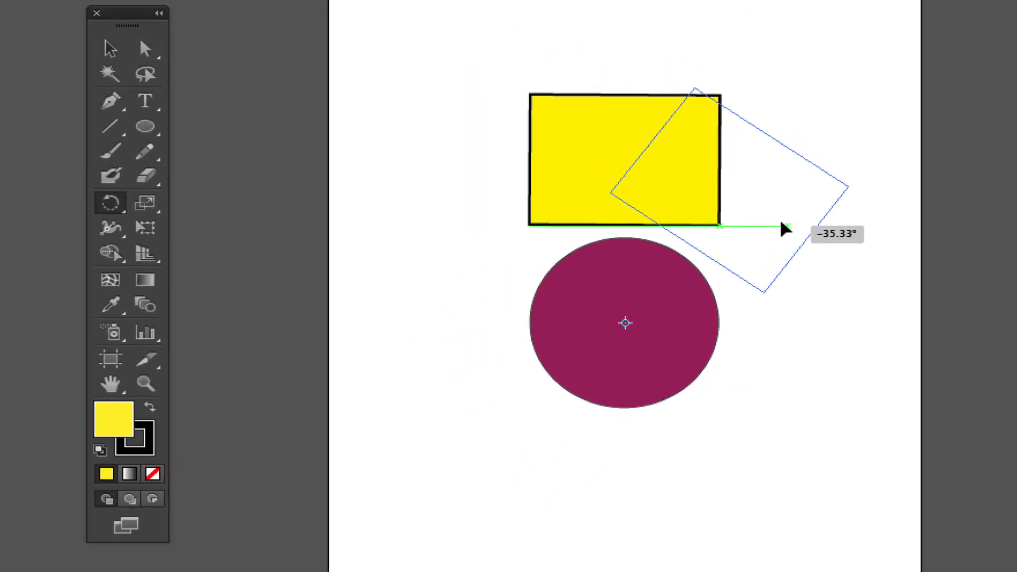
Drag the yellow rectangle around the circle's centre, settling it tilted at the upper left.
drag(783, 228, 452, 334)
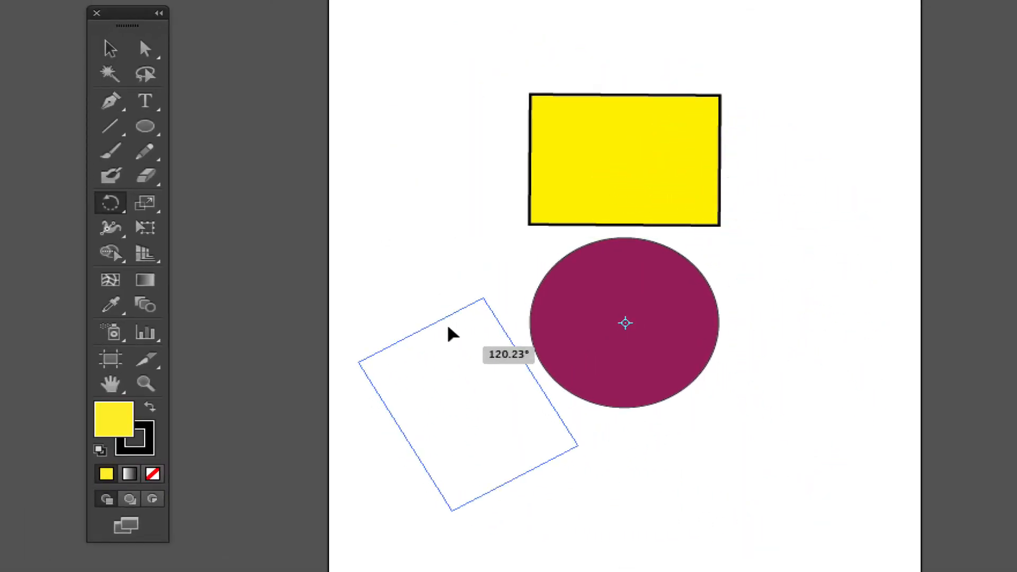
drag(452, 334, 840, 285)
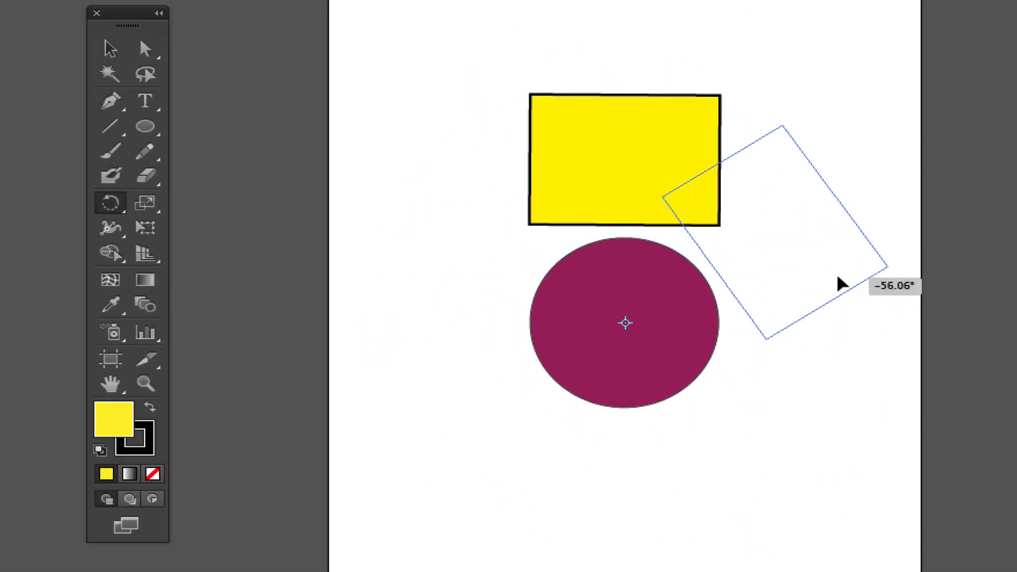
drag(837, 285, 509, 181)
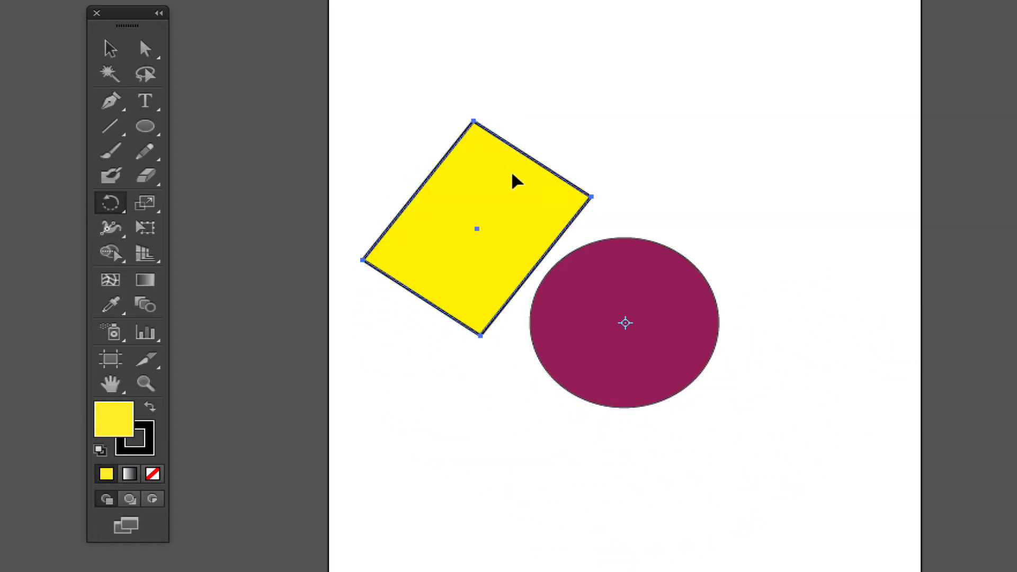
drag(512, 180, 717, 204)
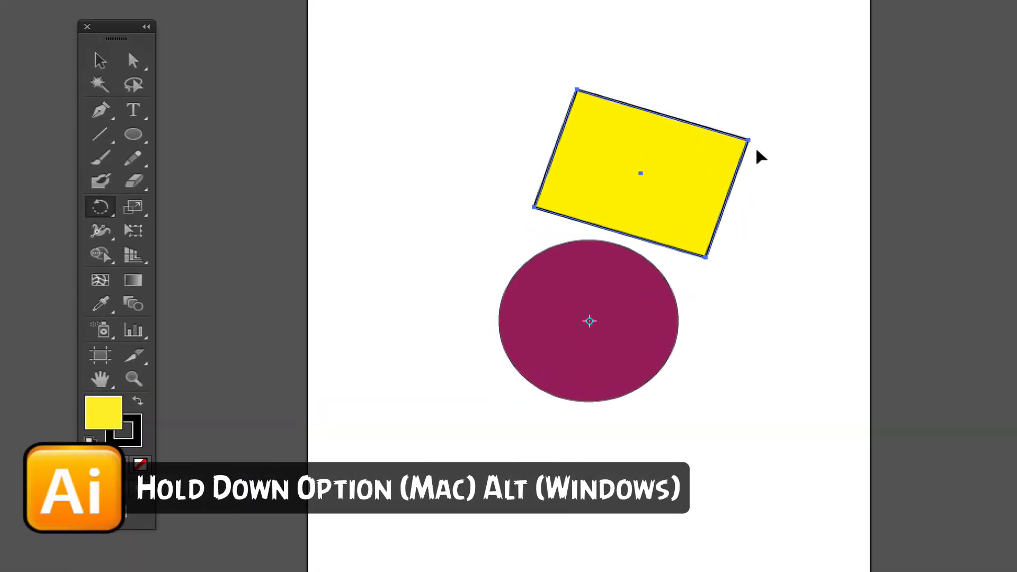
mouse_move(743, 144)
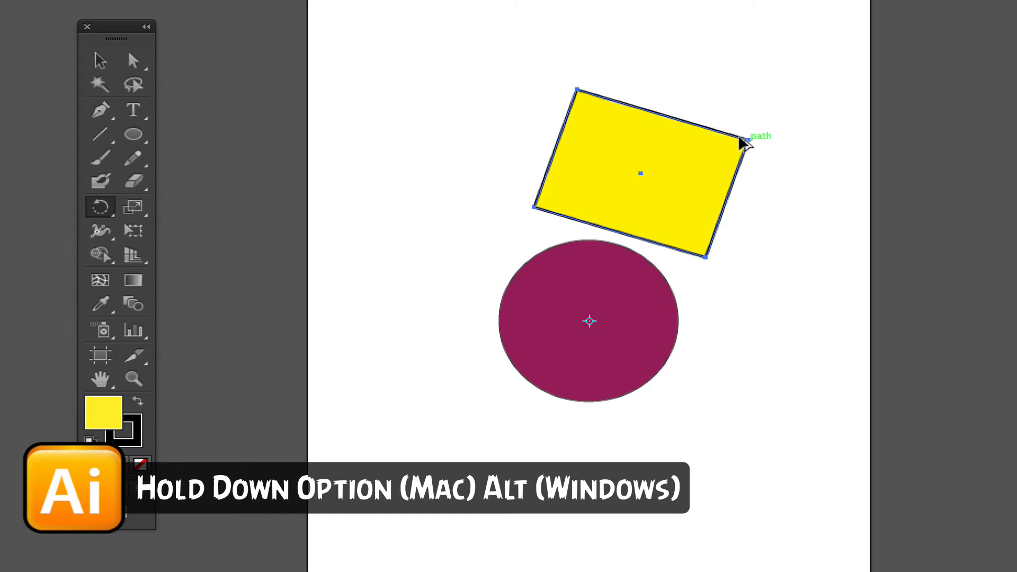
Alt/Option-drag with the Rotate tool to rotate a copy of the rectangle around the circle.
drag(745, 142, 814, 227)
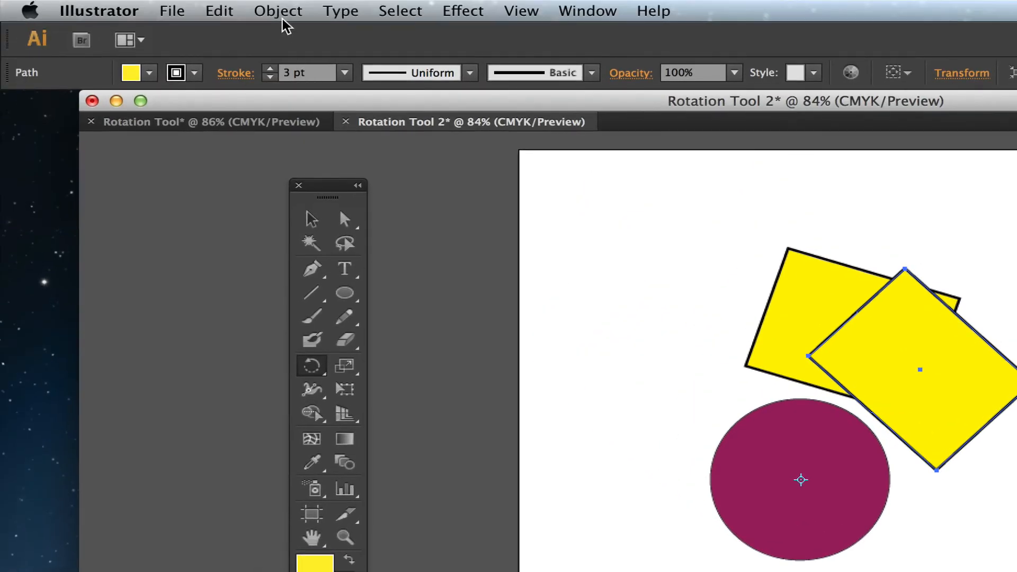
Apply Object > Transform > Transform Again to add a third rotated rectangle.
click(277, 11)
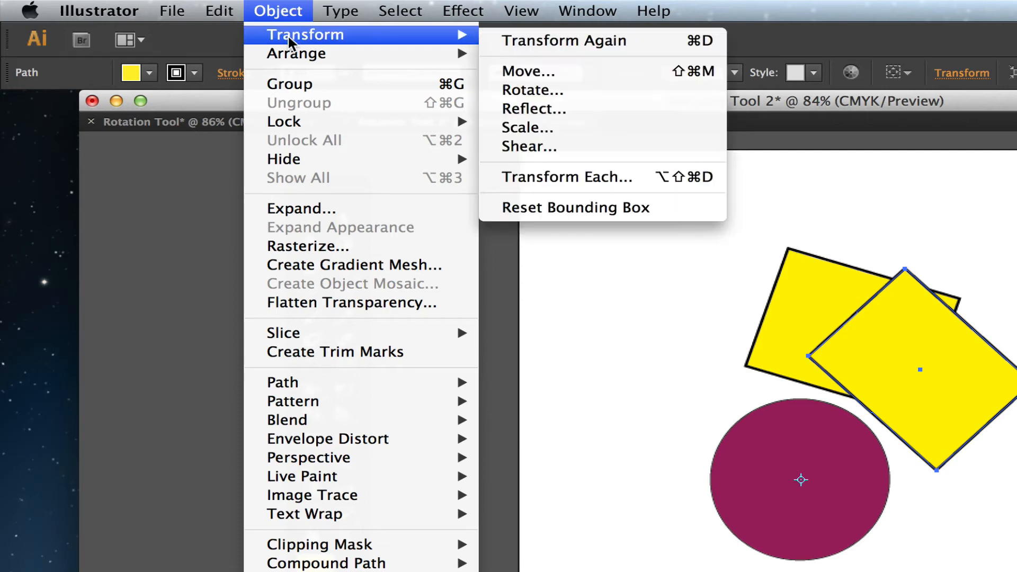
mouse_move(523, 41)
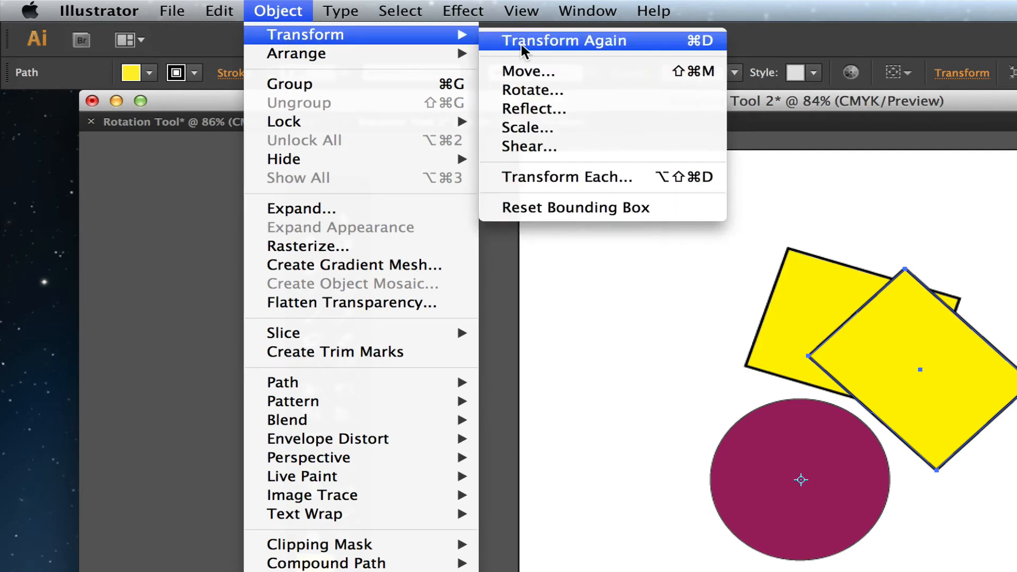
click(563, 40)
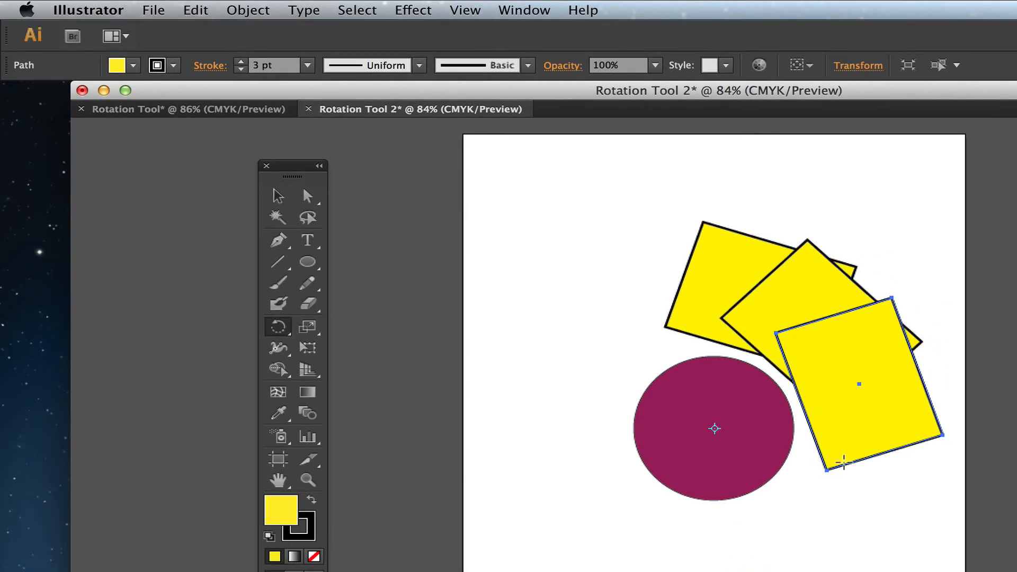
mouse_move(716, 263)
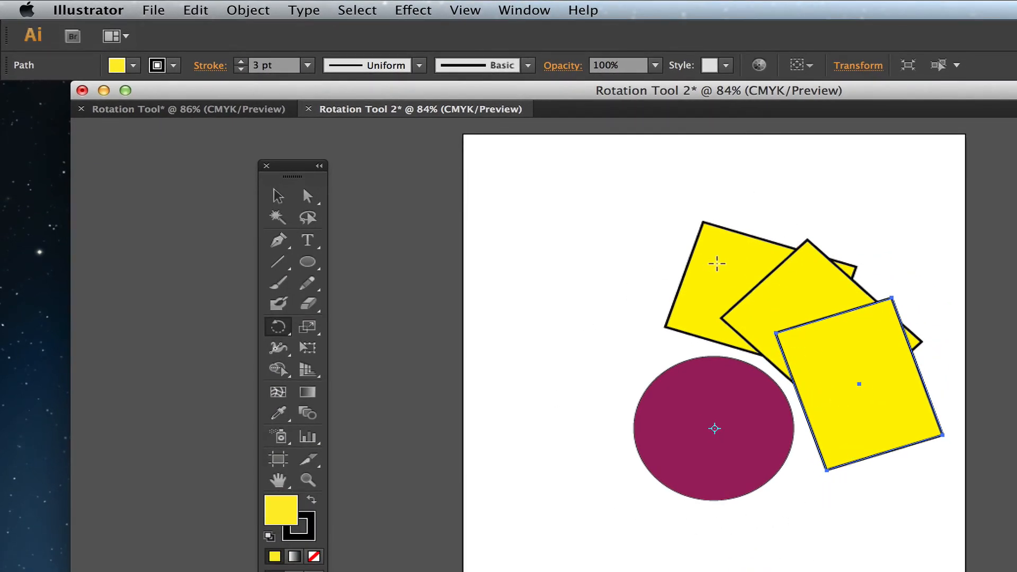
click(303, 10)
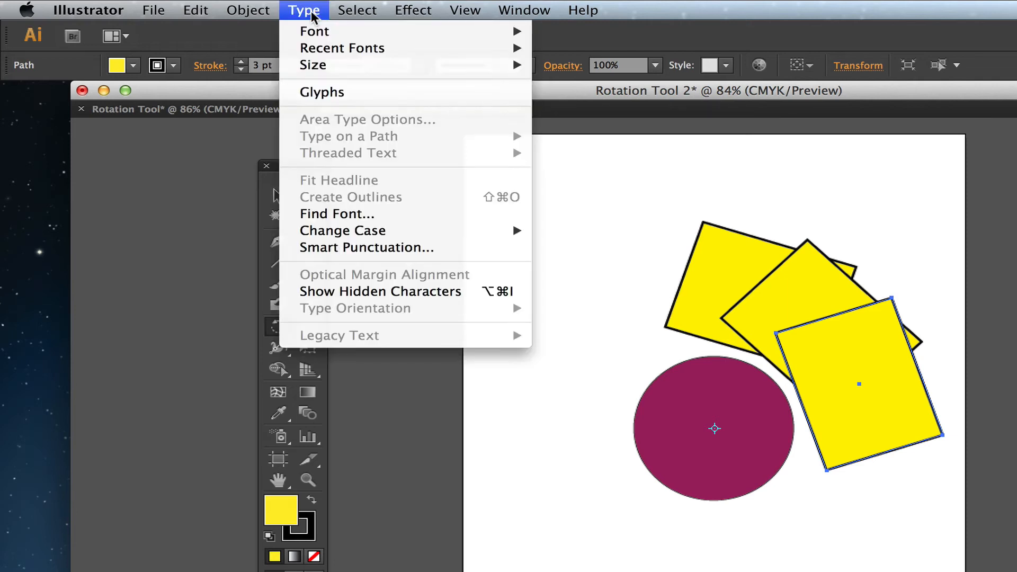
click(248, 9)
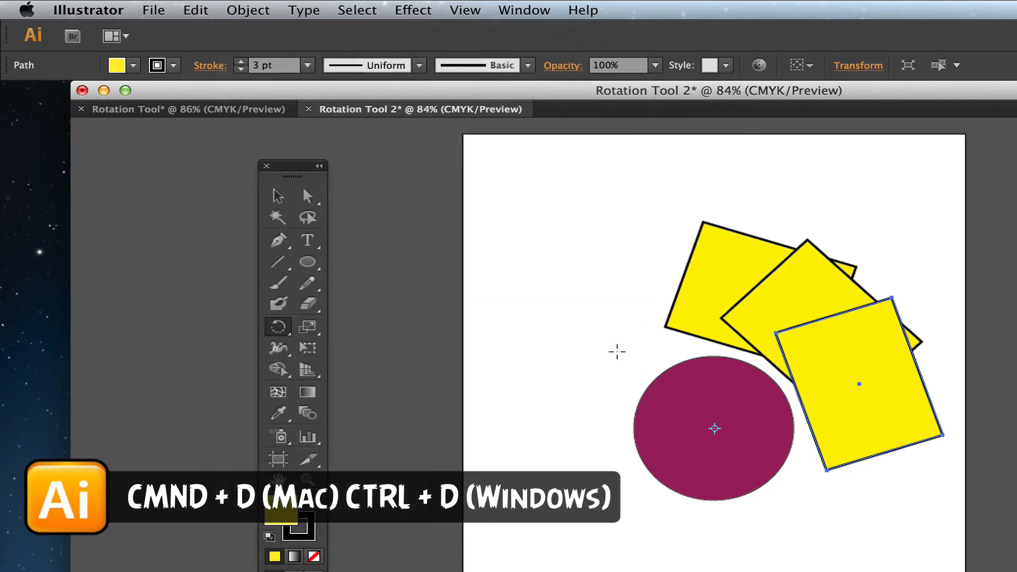
Repeat Transform Again with Cmd+D until the rectangle copies close the ring.
key(cmd+d)
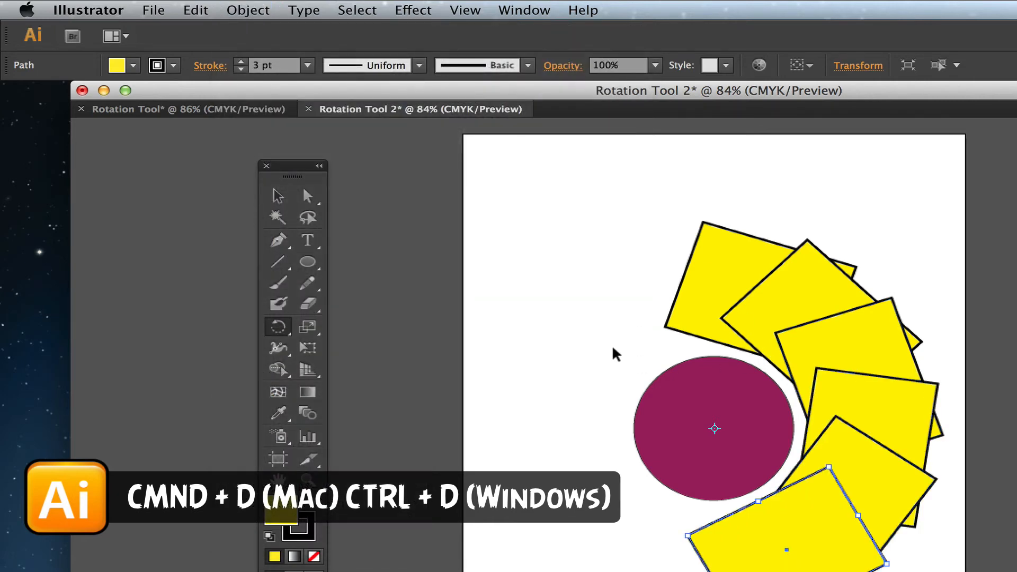
key(cmd+d)
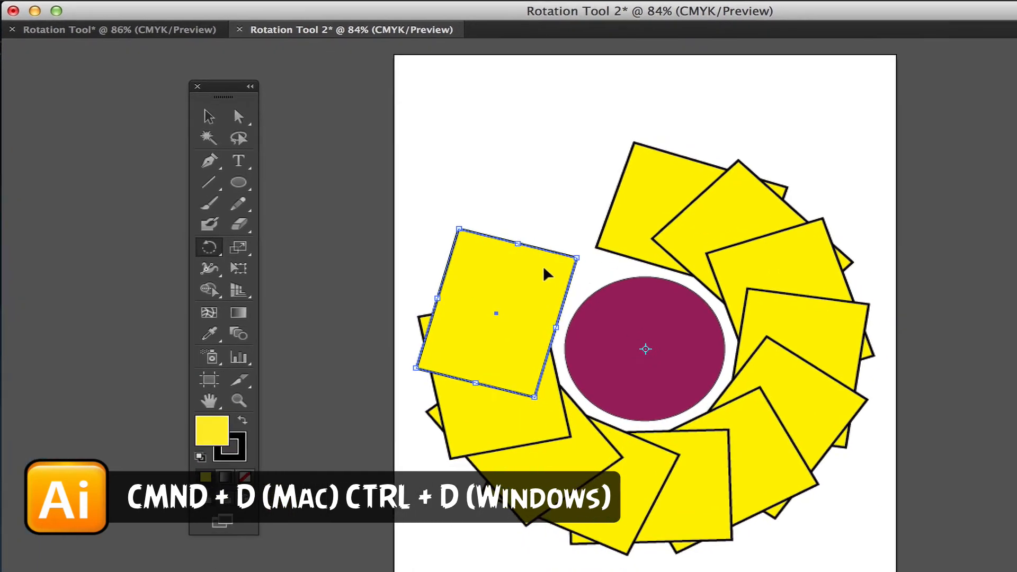
key(cmd+d)
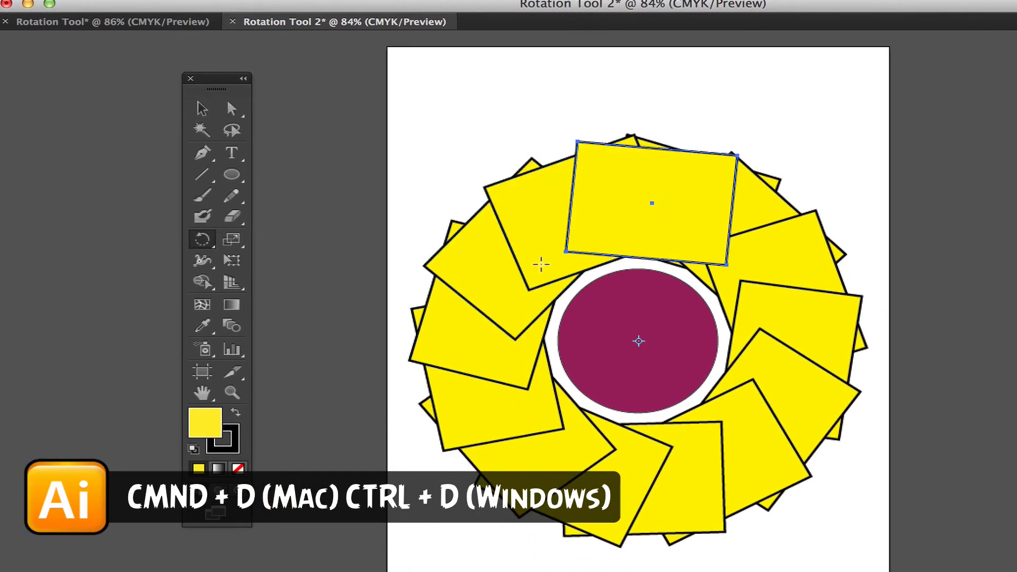
mouse_move(751, 242)
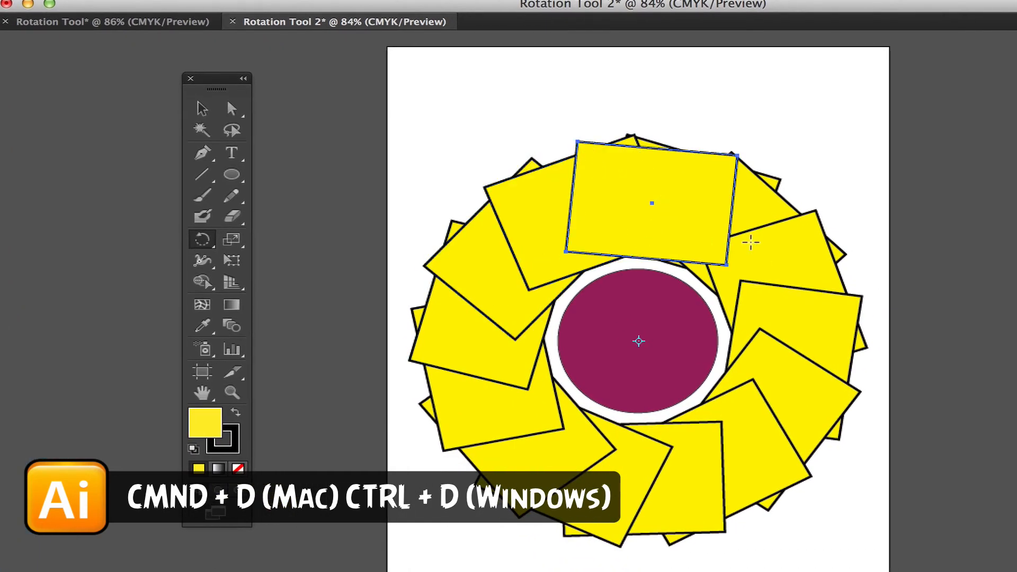
key(cmd+d)
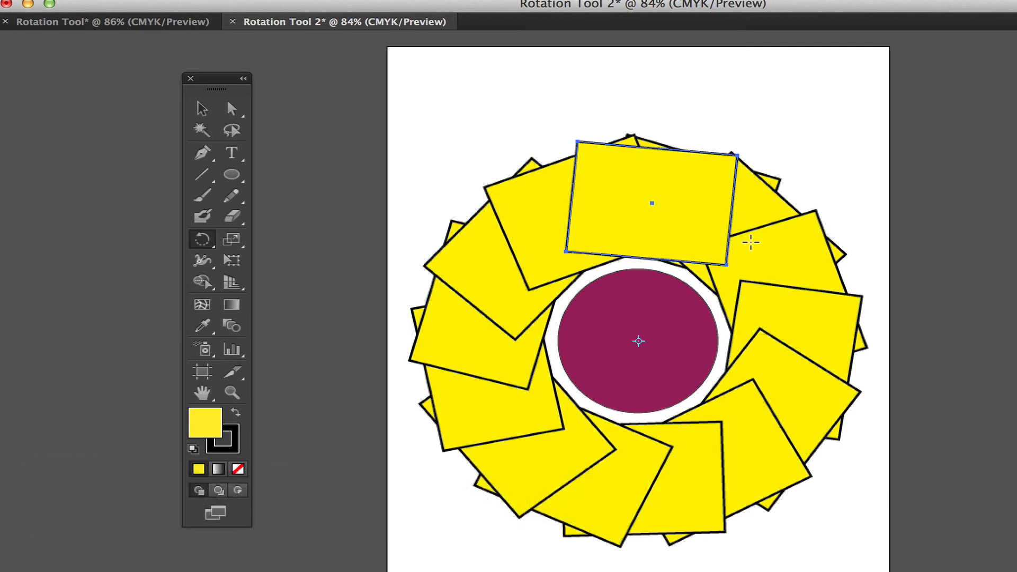